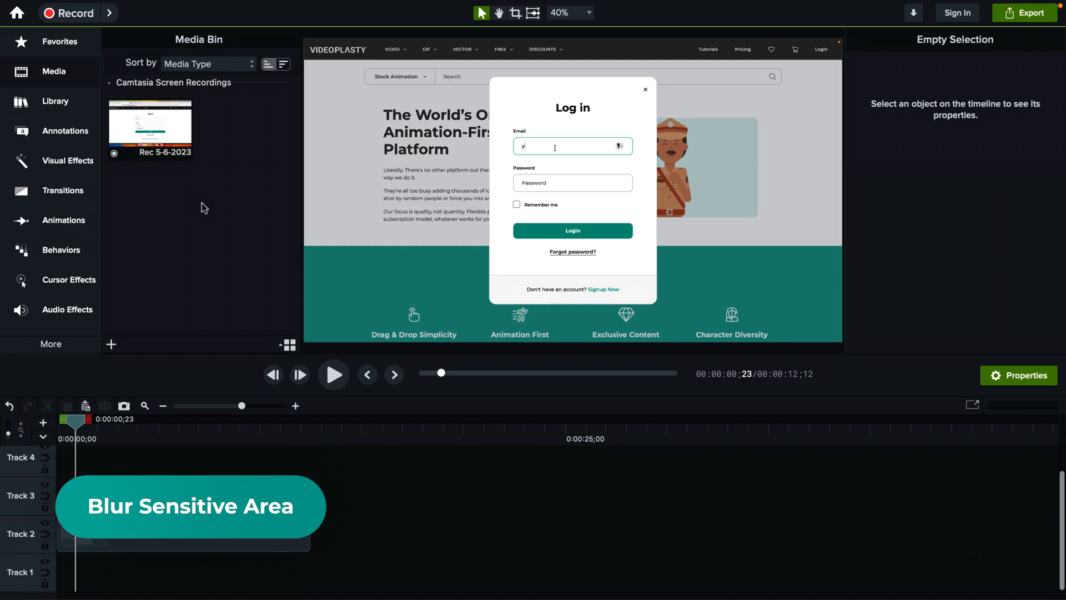
pyautogui.moveTo(250, 360)
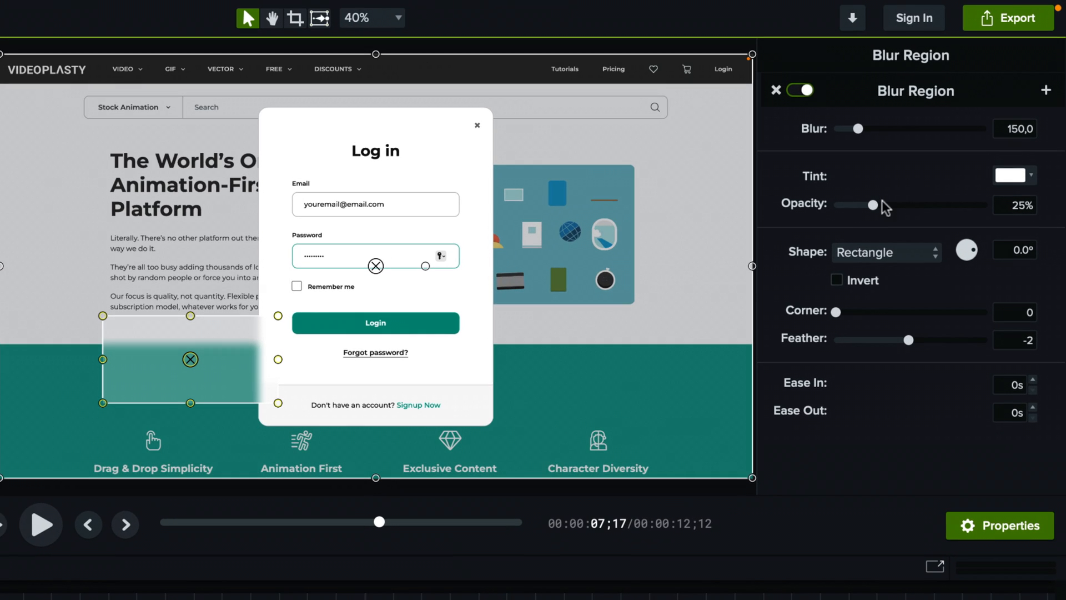
# Pick a new tint colour for the blur region and set tint opacity to 35%
pyautogui.click(1011, 175)
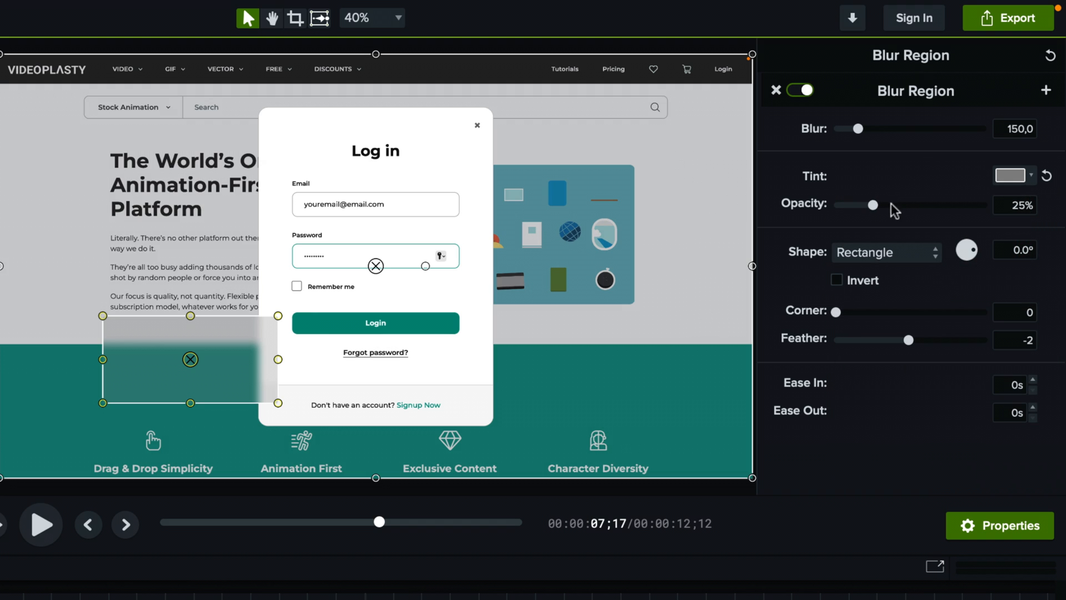
pyautogui.moveTo(873, 205); pyautogui.dragTo(919, 205)
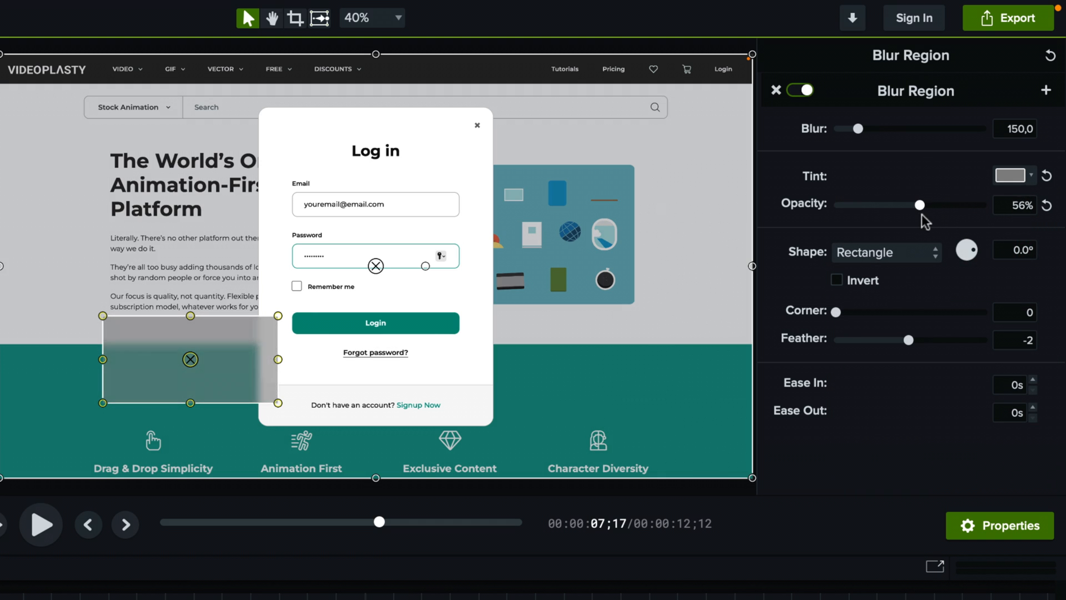
pyautogui.moveTo(920, 205); pyautogui.dragTo(866, 205)
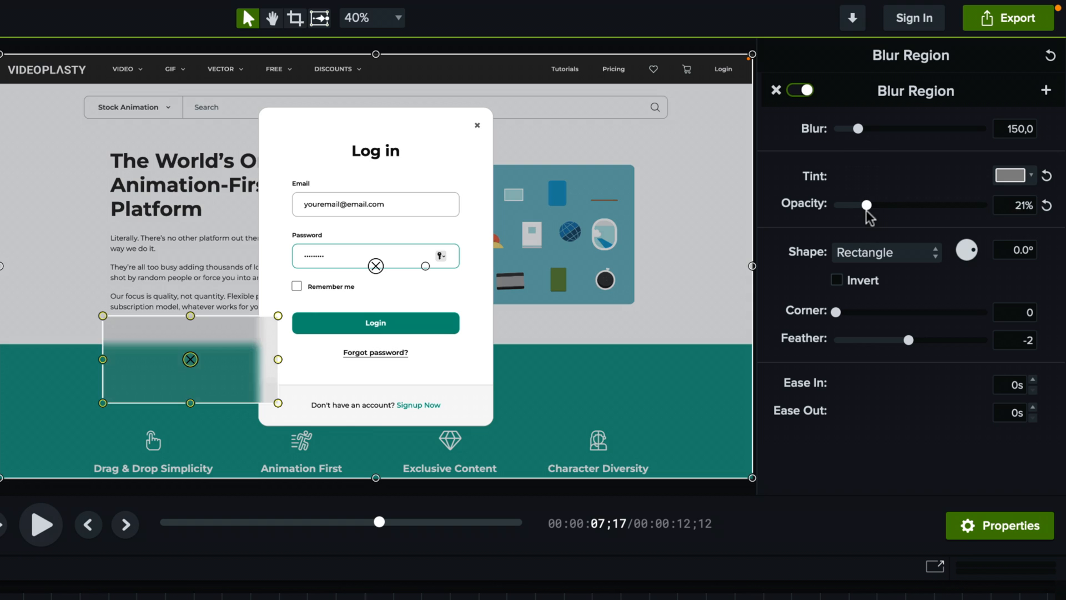
pyautogui.moveTo(865, 205); pyautogui.dragTo(886, 205)
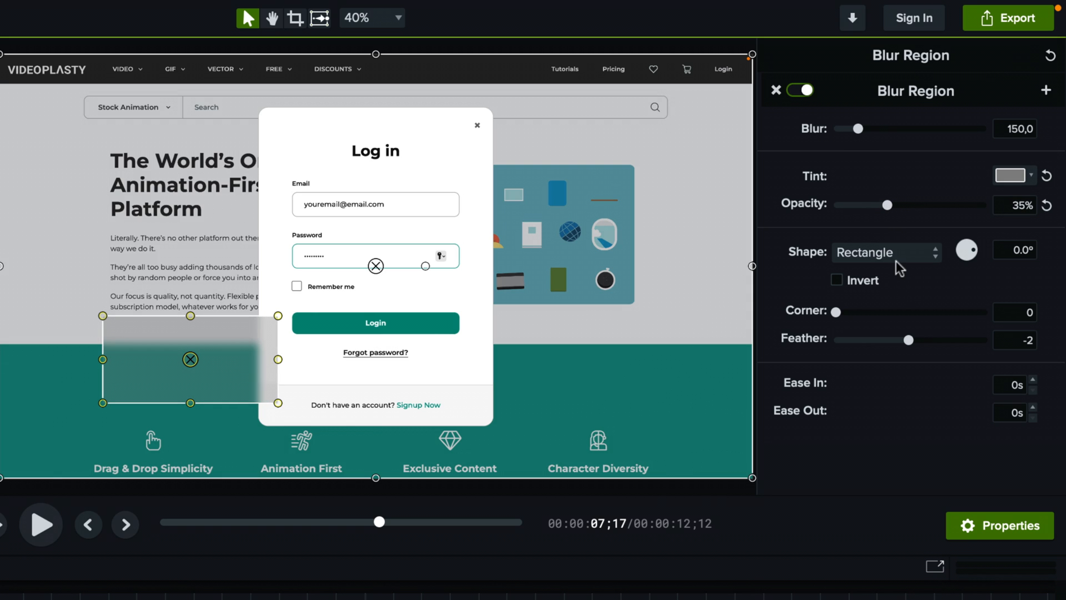
# Raise the blur strength to about 448.5
pyautogui.moveTo(860, 129); pyautogui.dragTo(863, 128)
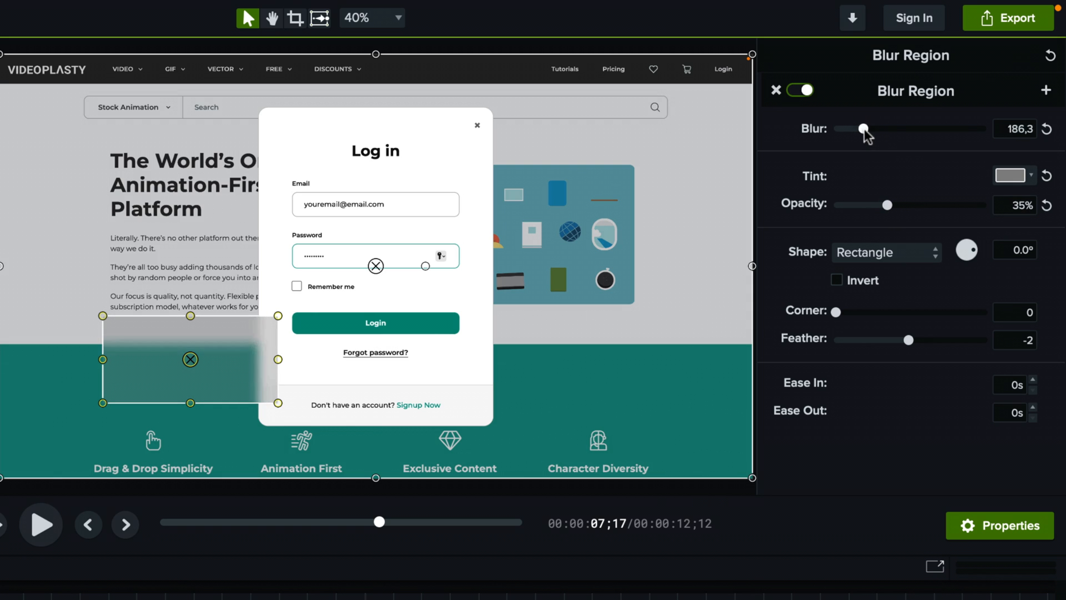
pyautogui.moveTo(862, 128); pyautogui.dragTo(912, 128)
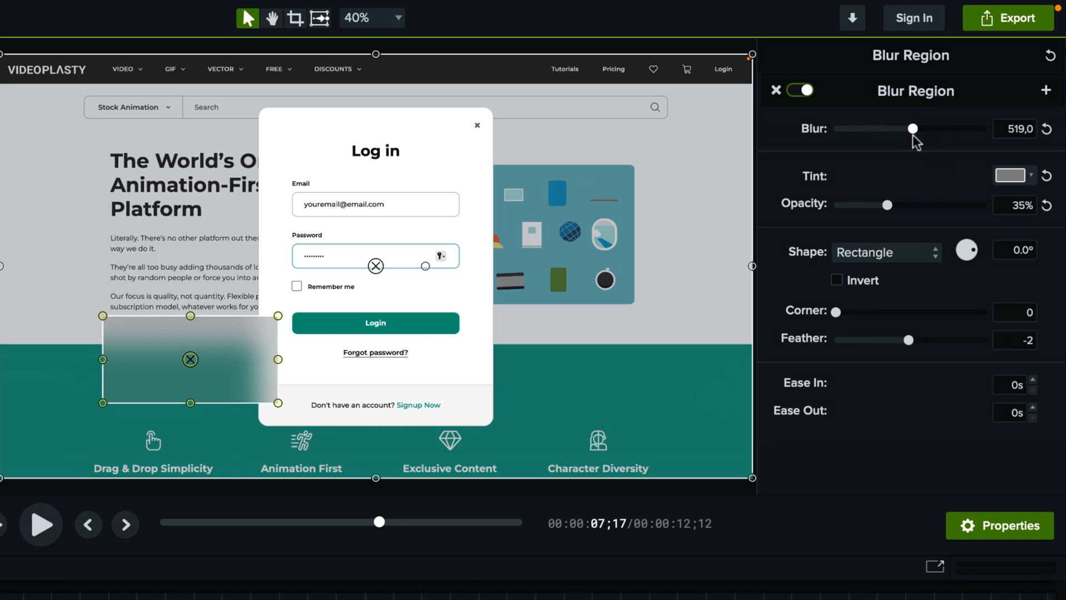
pyautogui.moveTo(912, 128); pyautogui.dragTo(900, 129)
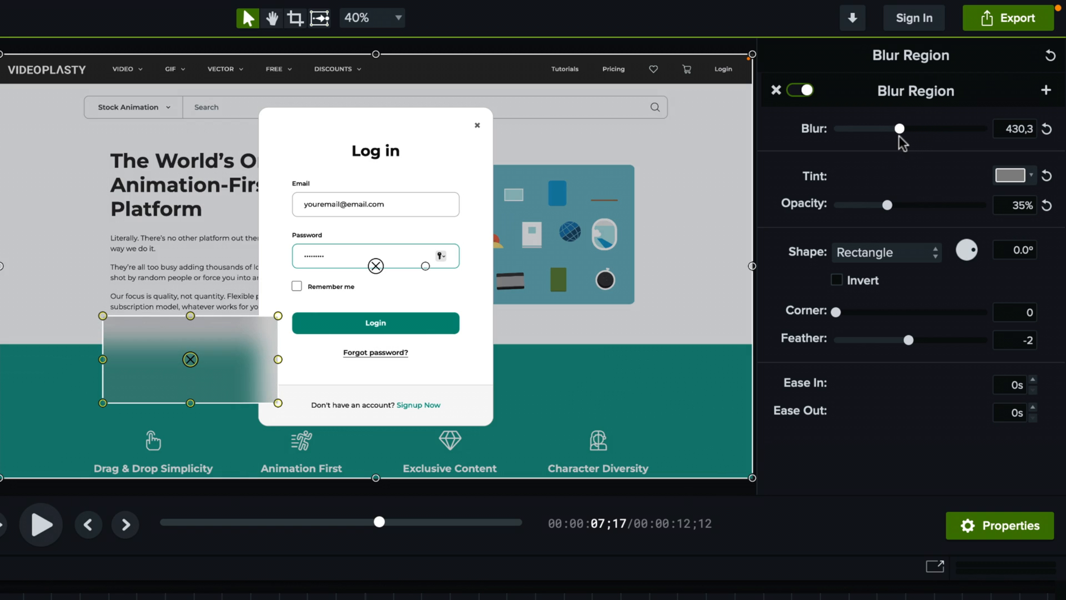
pyautogui.moveTo(900, 129); pyautogui.dragTo(904, 129)
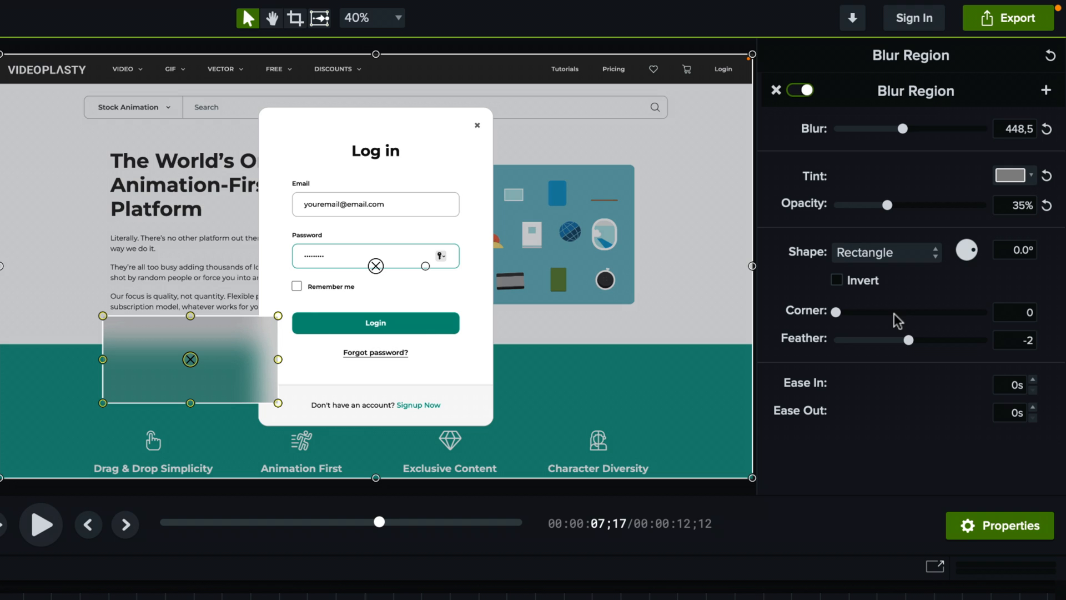
# Try an oval shape, return to Rectangle, and set Corner rounding to +96
pyautogui.click(883, 252)
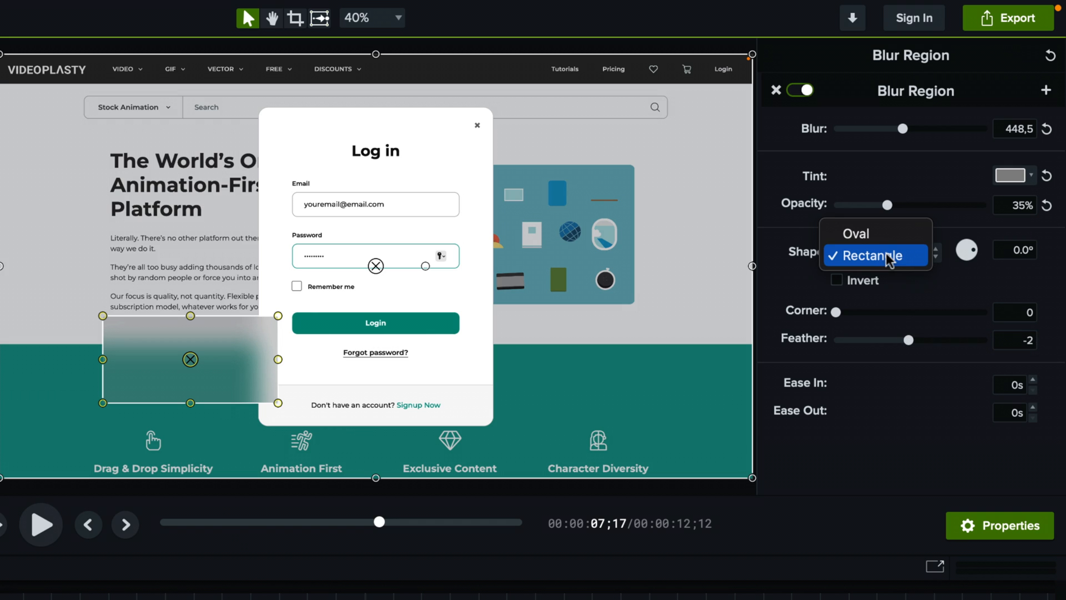
pyautogui.click(854, 233)
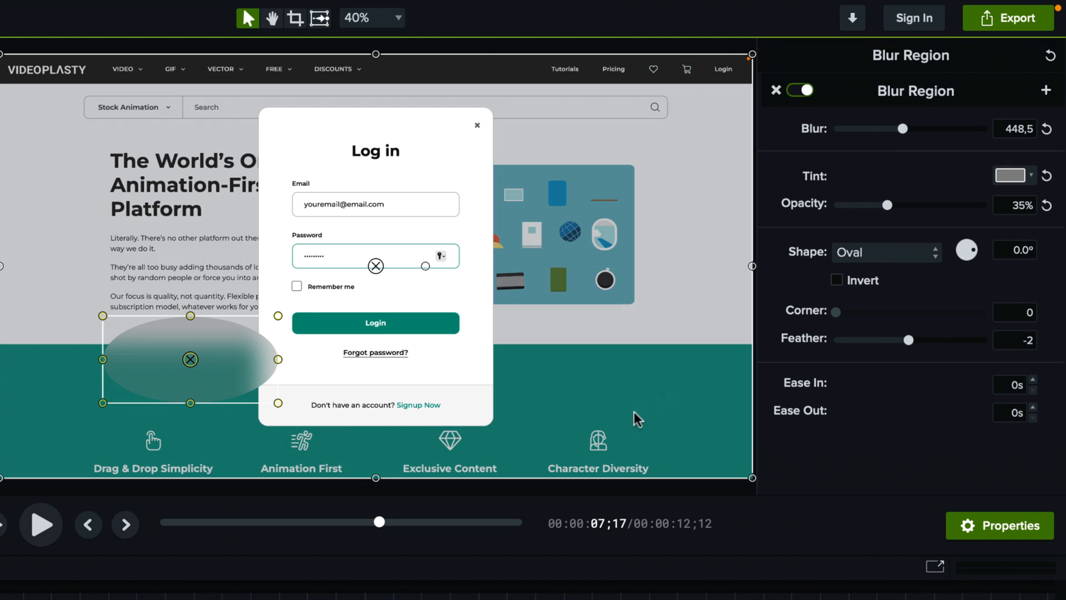
pyautogui.click(883, 252)
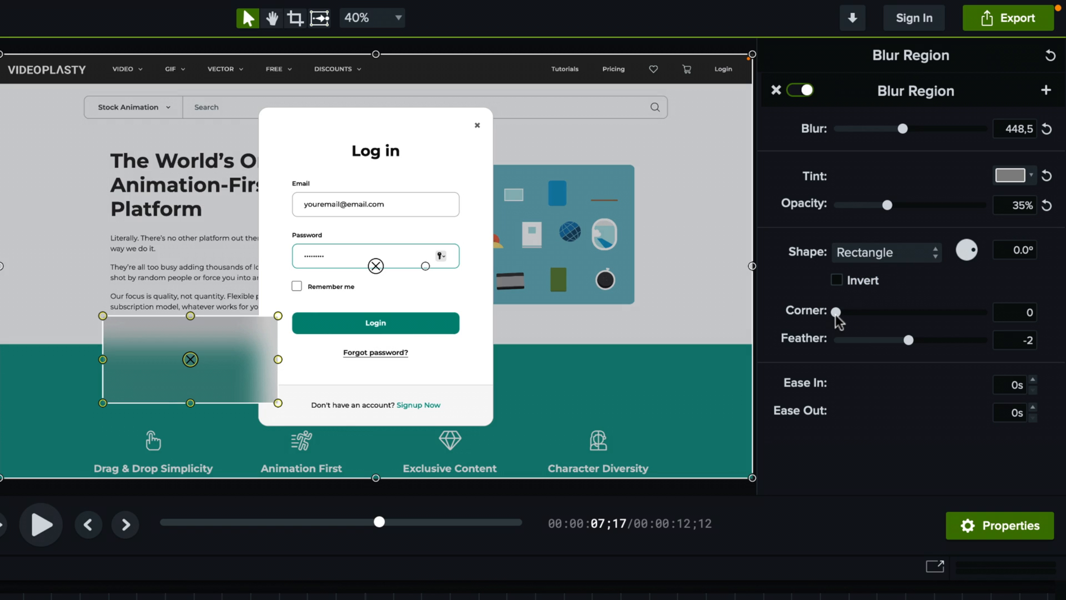
pyautogui.moveTo(835, 312); pyautogui.dragTo(881, 312)
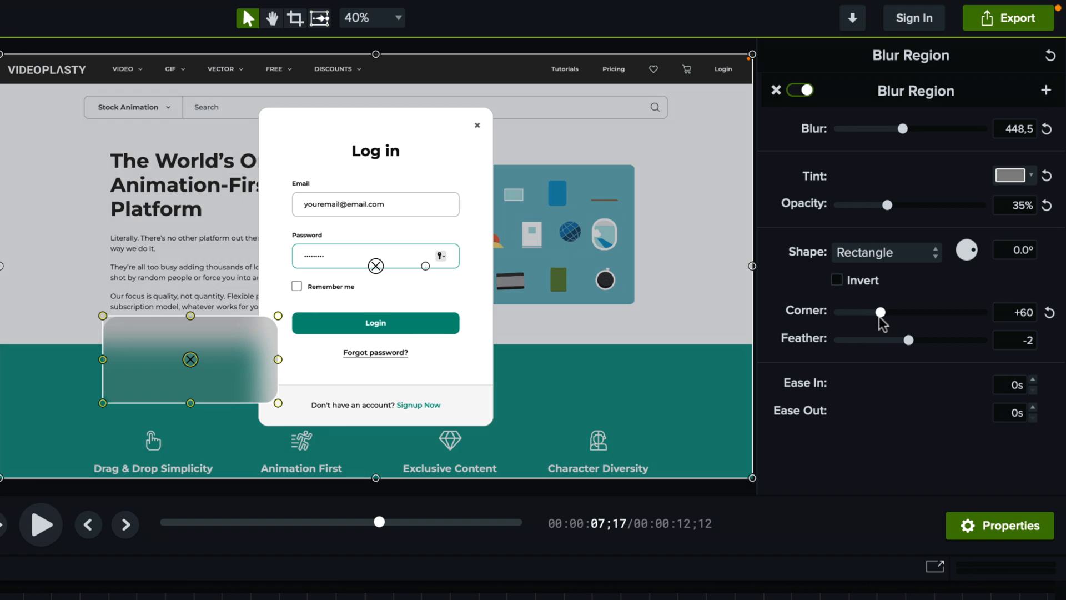
pyautogui.moveTo(882, 312); pyautogui.dragTo(907, 312)
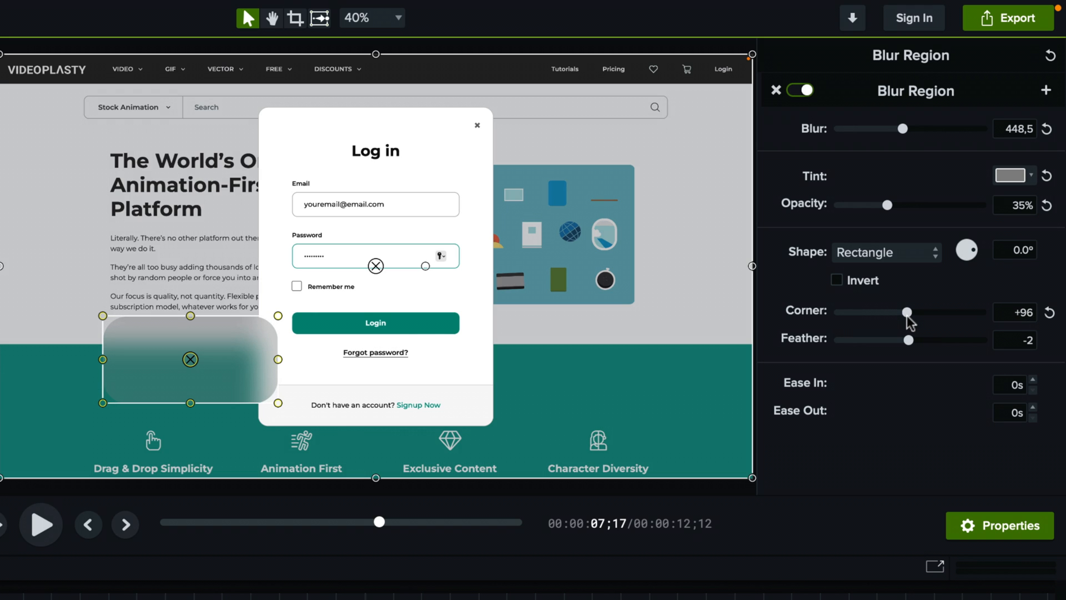
pyautogui.moveTo(908, 348)
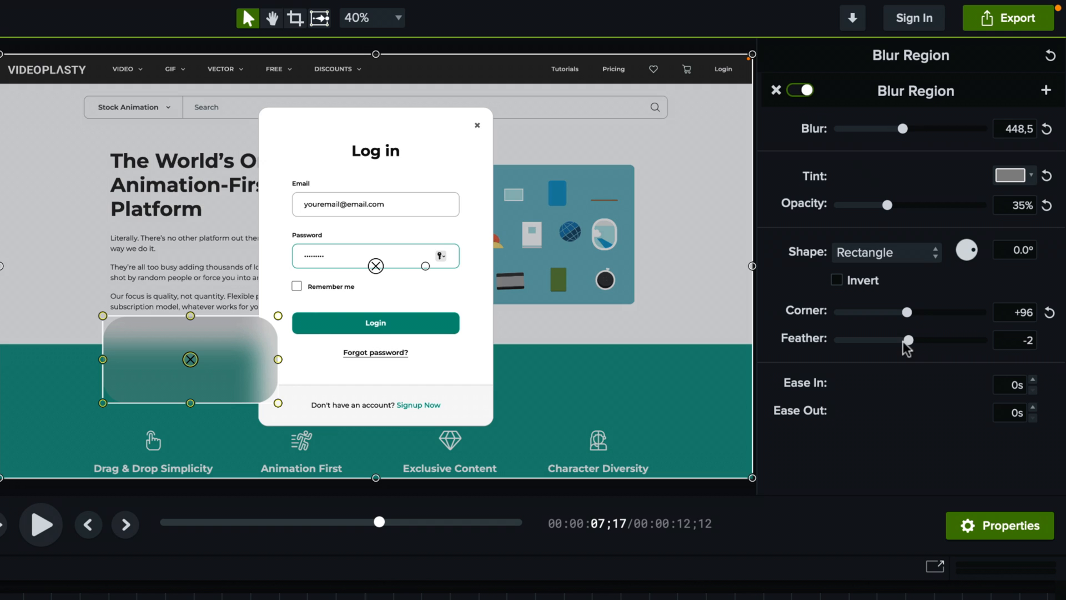
pyautogui.moveTo(909, 340); pyautogui.dragTo(945, 339)
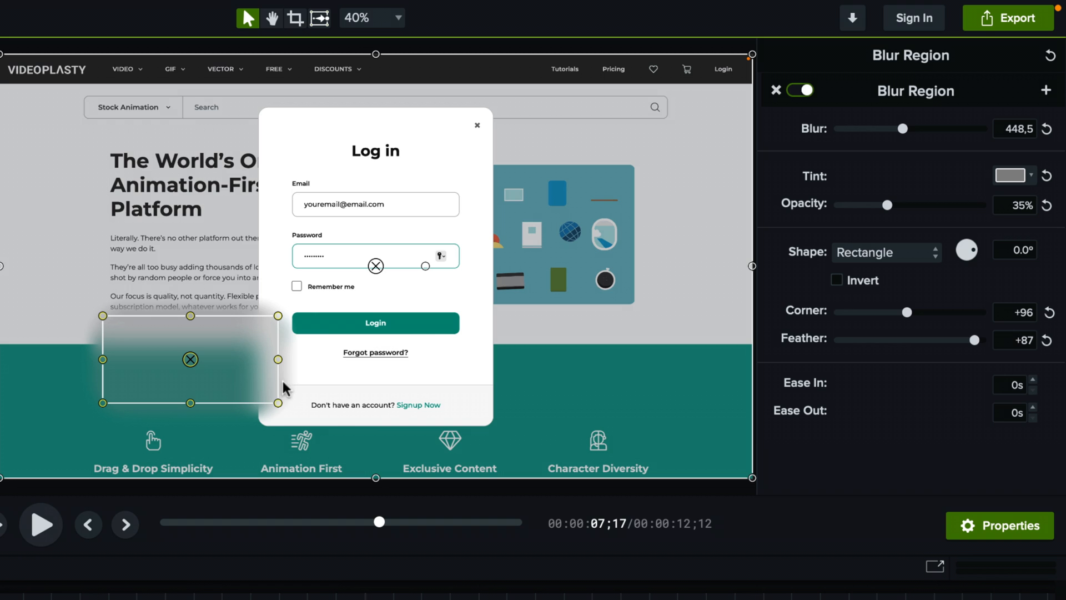
pyautogui.moveTo(328, 384)
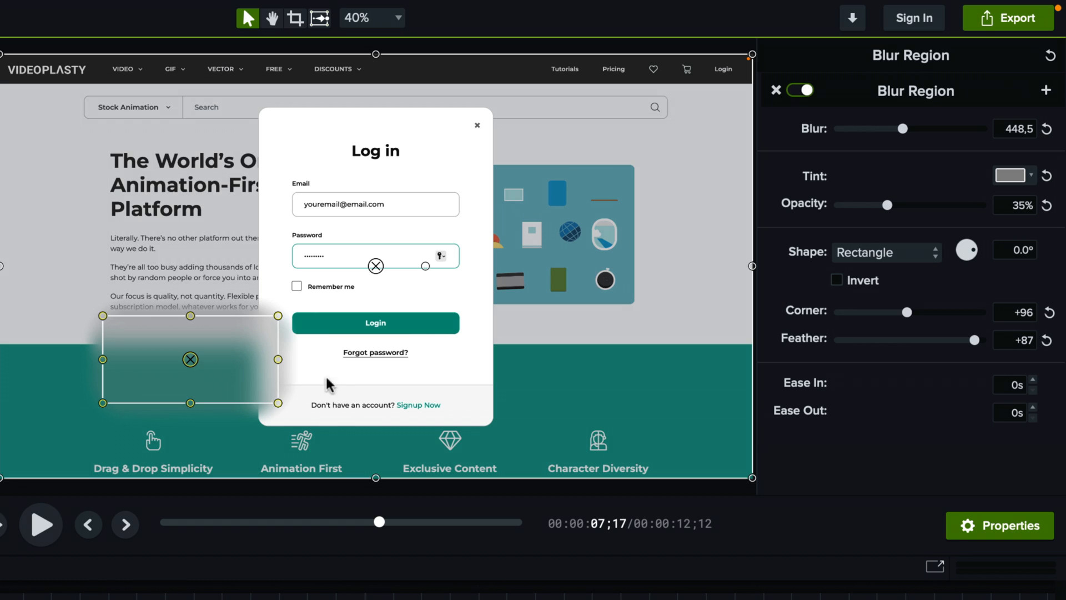
pyautogui.moveTo(366, 417)
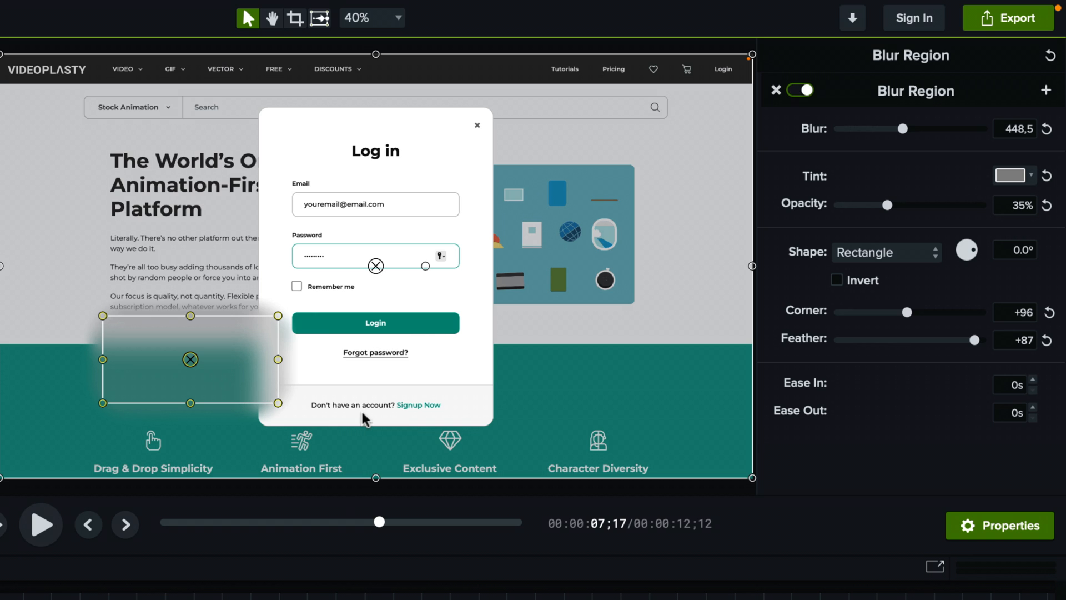
pyautogui.moveTo(965, 393)
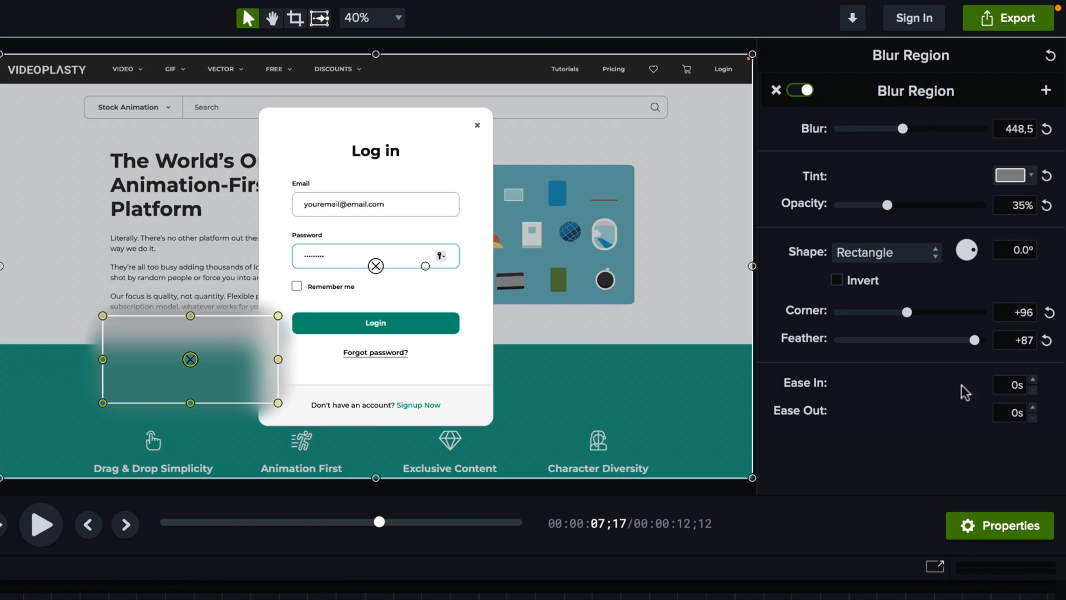
pyautogui.moveTo(1023, 409)
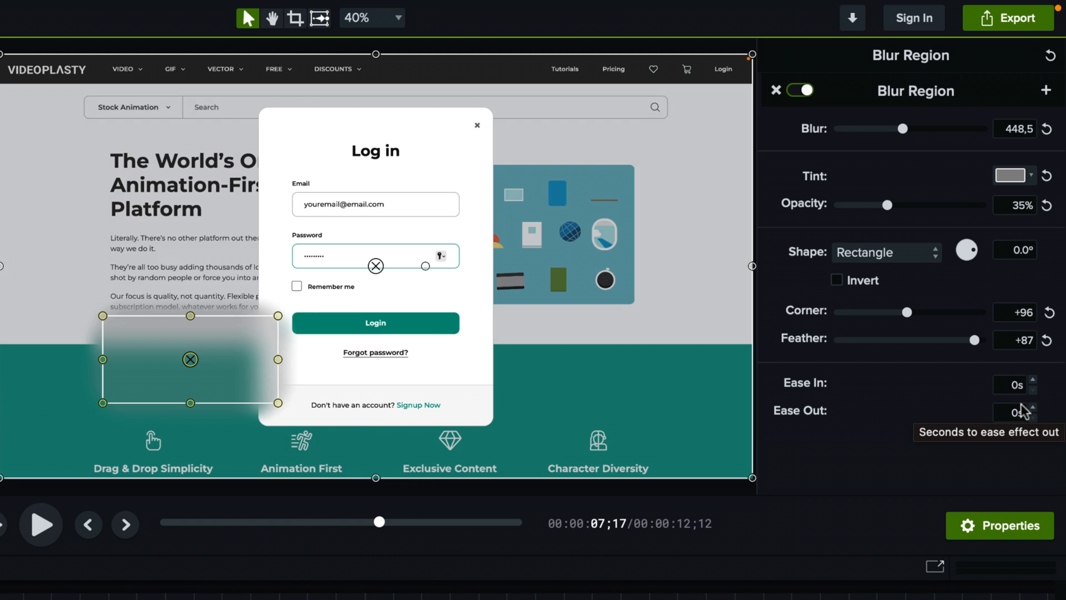
pyautogui.moveTo(978, 408)
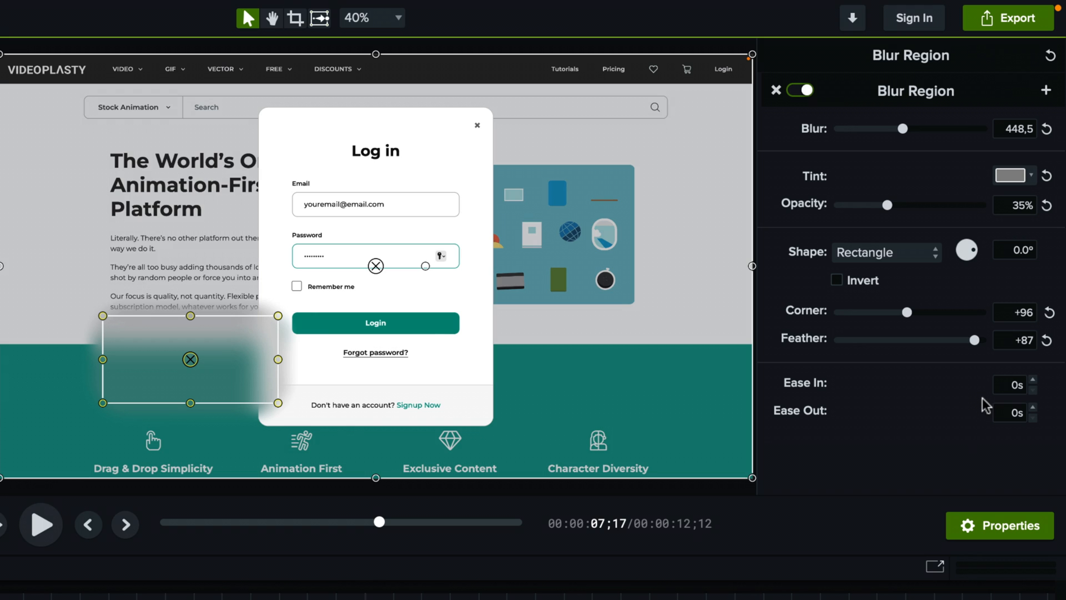
# Try a 1.2 s ease-in on the blur, then reset it to 0 s
pyautogui.click(1032, 381)
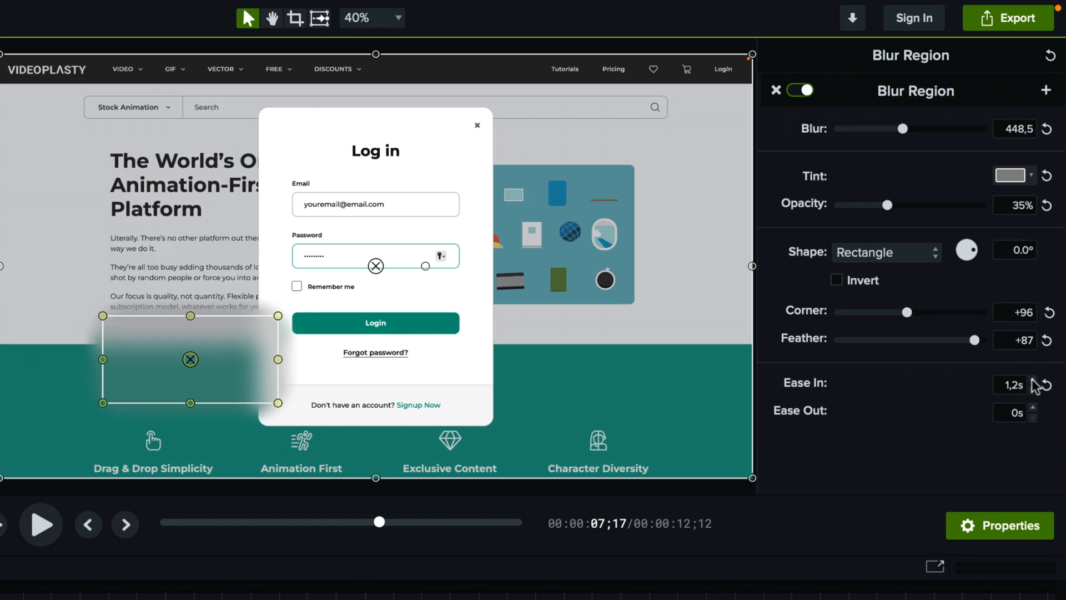
pyautogui.moveTo(1033, 393)
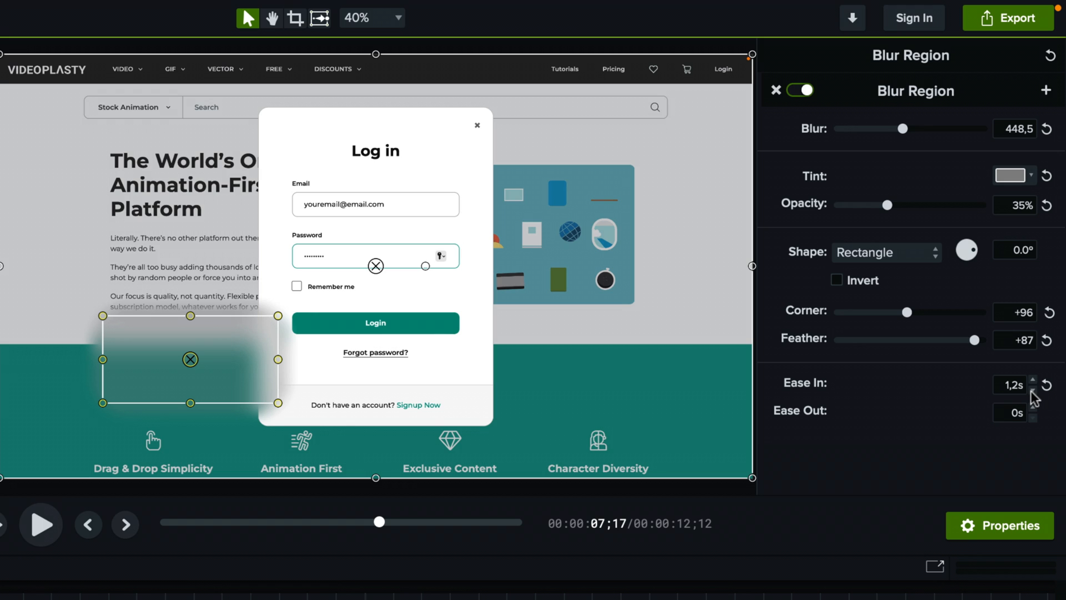
pyautogui.click(1051, 384)
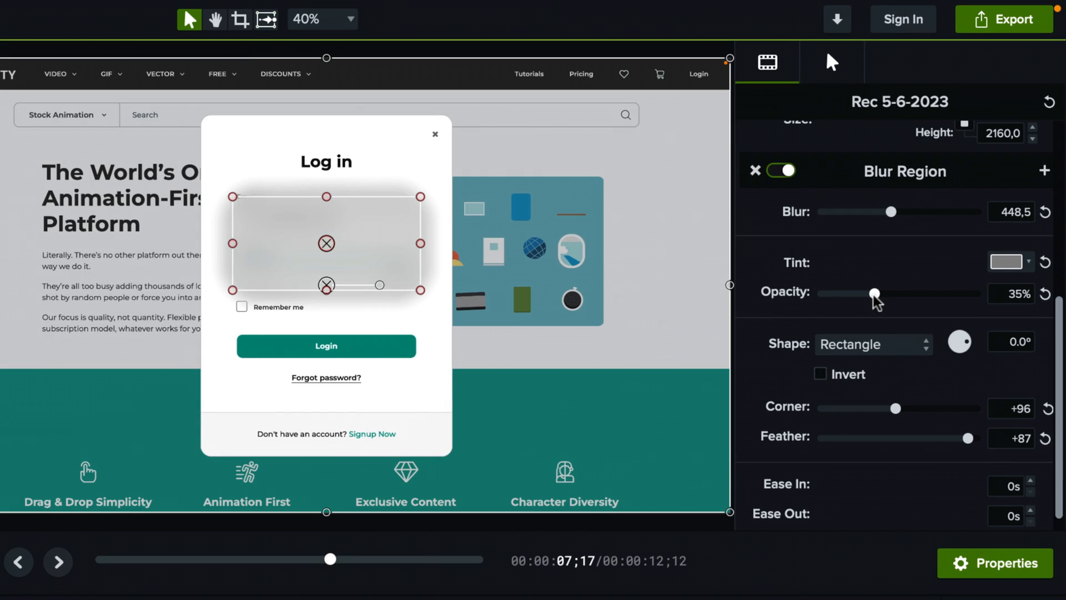
# Set tint opacity to 7%, choose white tint, and settle blur strength near 96.5
pyautogui.moveTo(875, 293); pyautogui.dragTo(829, 293)
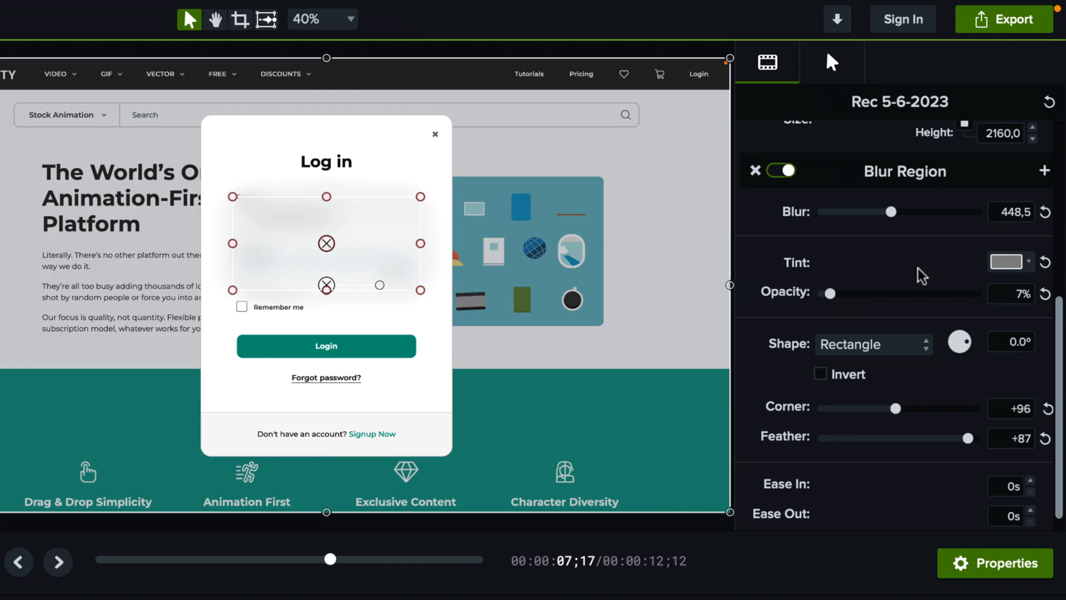
pyautogui.click(1008, 261)
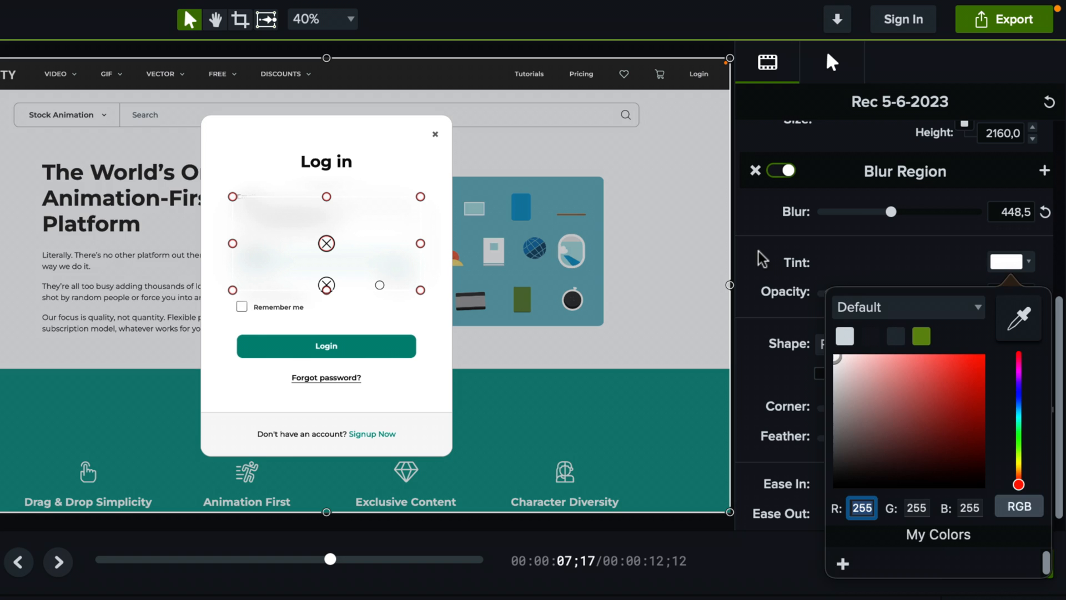
pyautogui.moveTo(891, 212); pyautogui.dragTo(860, 212)
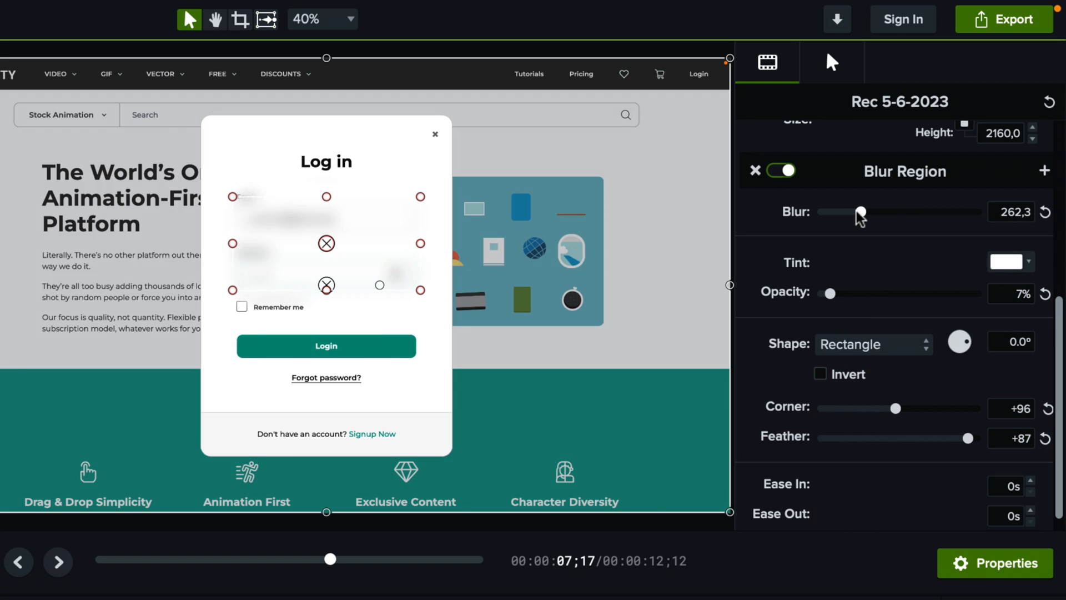
pyautogui.moveTo(860, 212); pyautogui.dragTo(833, 211)
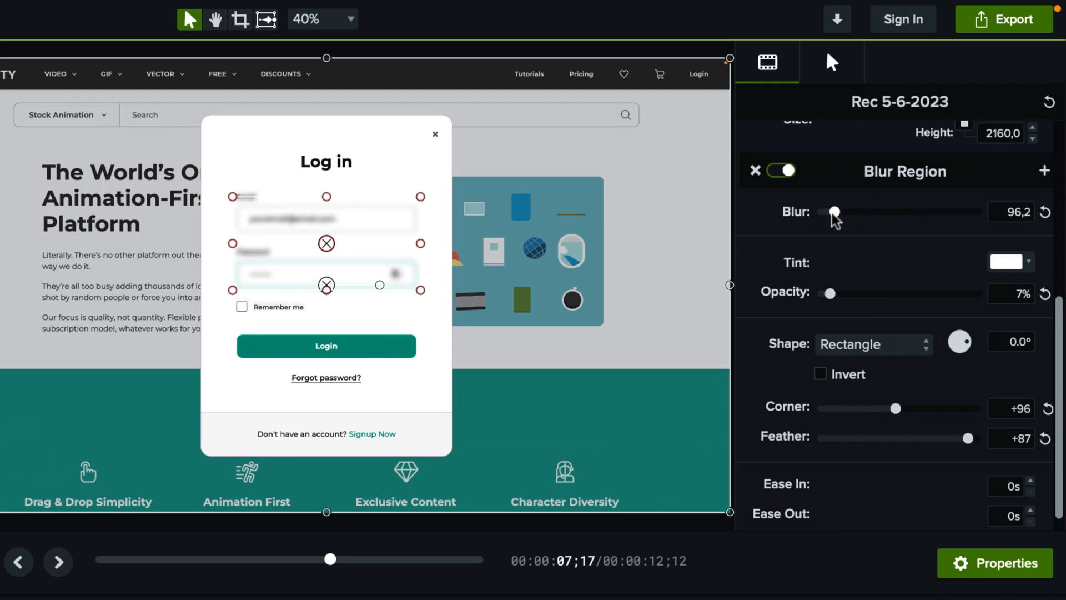
pyautogui.moveTo(833, 211); pyautogui.dragTo(978, 211)
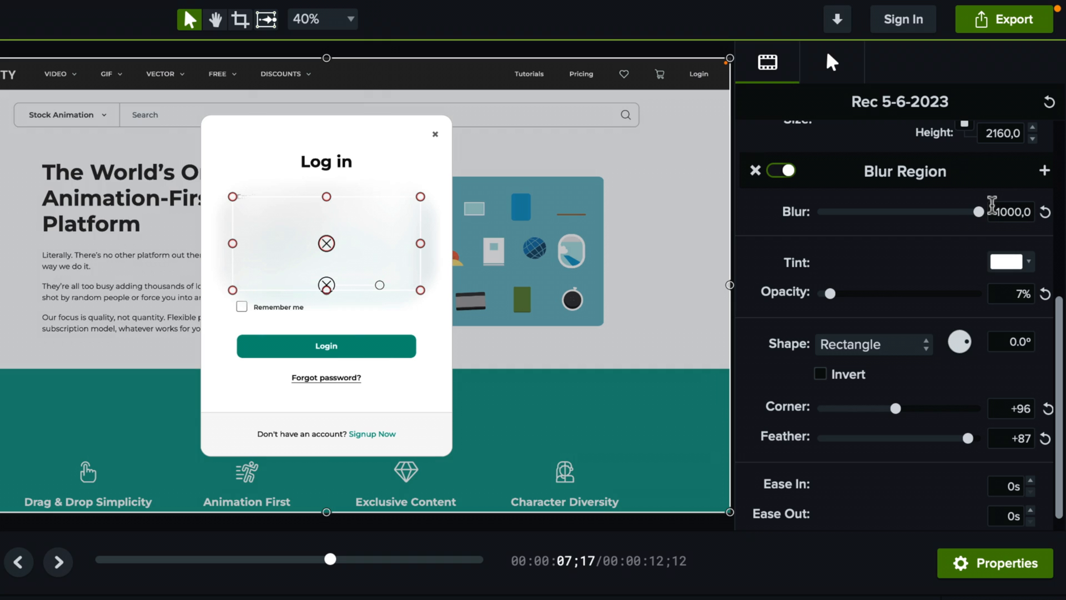
pyautogui.moveTo(978, 211); pyautogui.dragTo(864, 212)
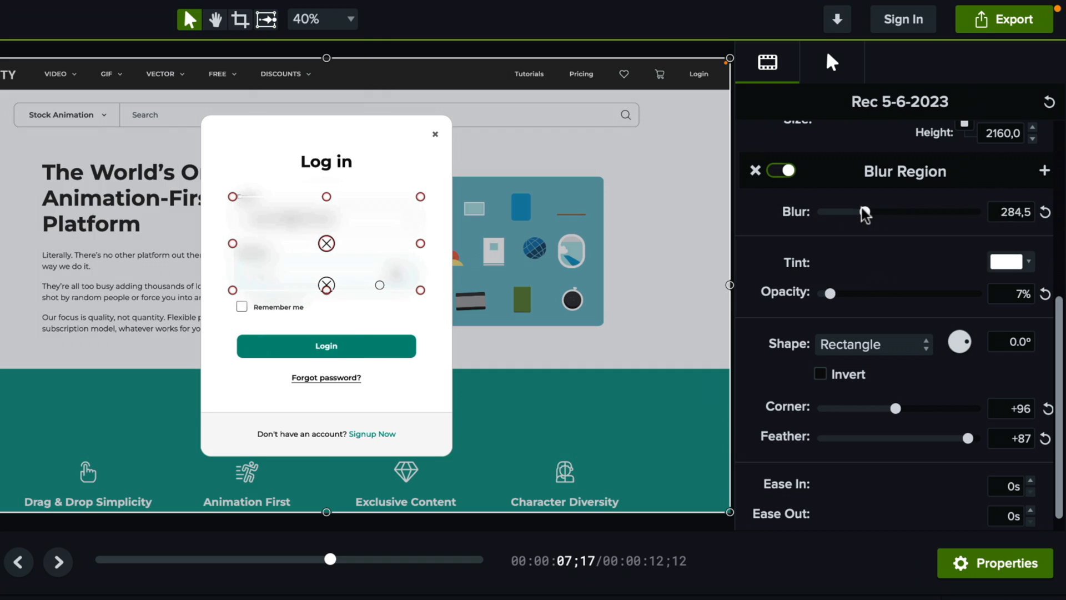
pyautogui.moveTo(864, 211); pyautogui.dragTo(824, 212)
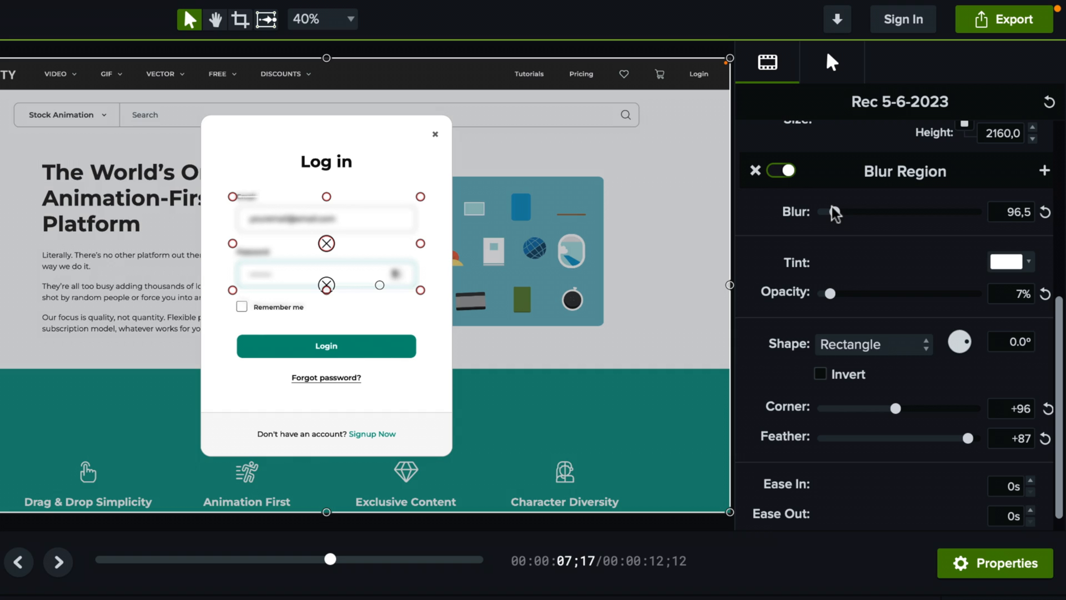
pyautogui.moveTo(258, 304)
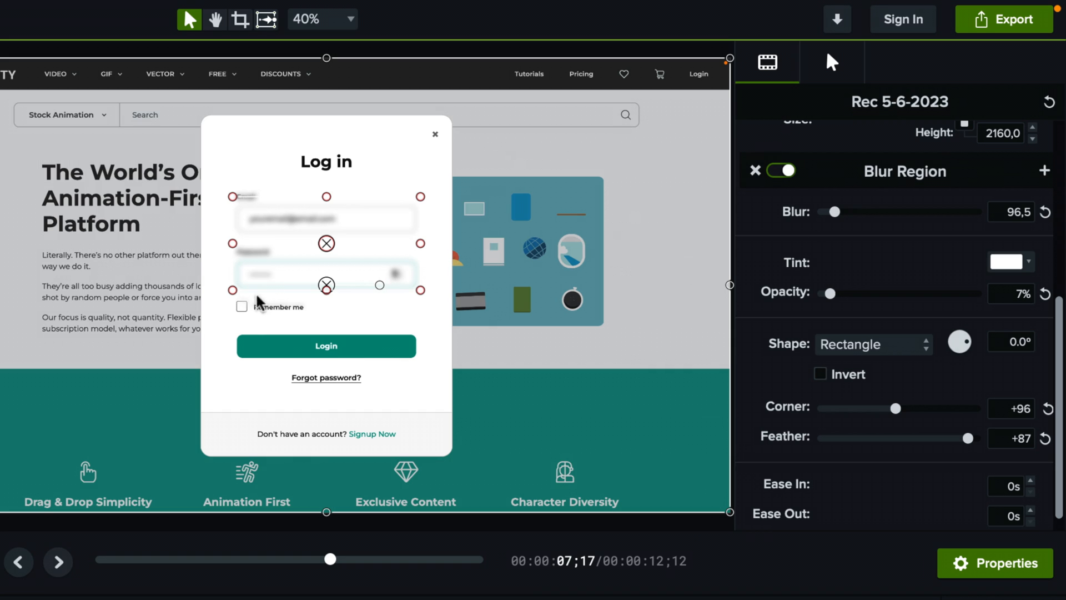
pyautogui.moveTo(301, 315)
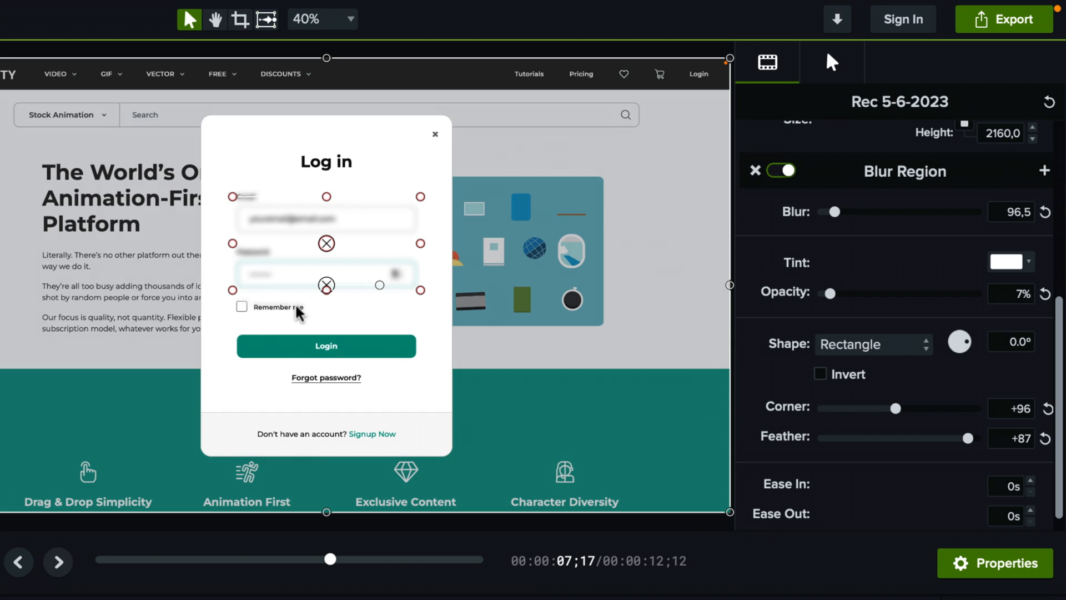
pyautogui.moveTo(302, 170)
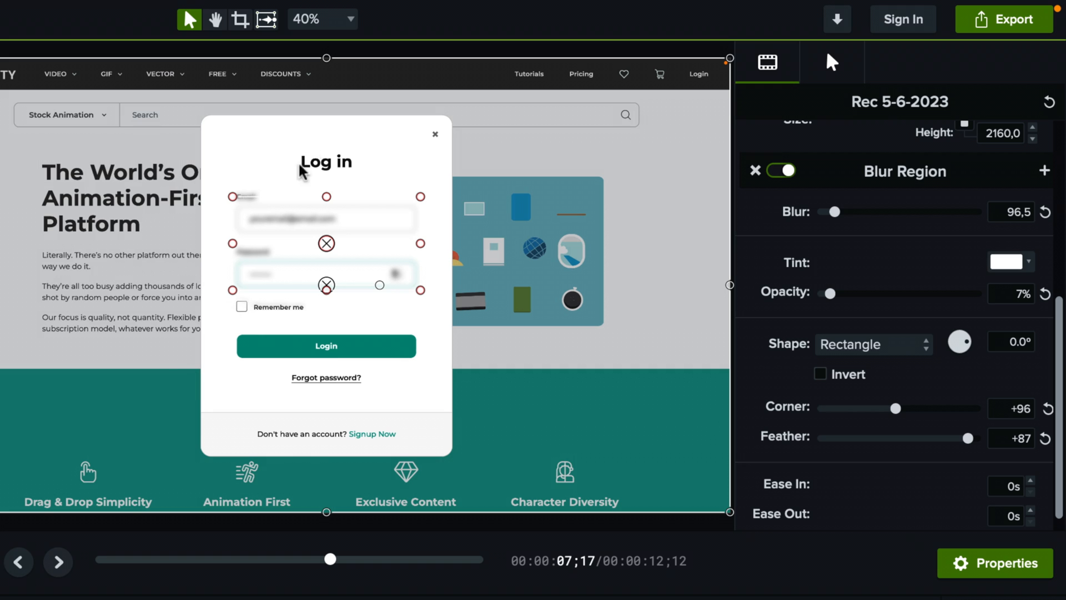